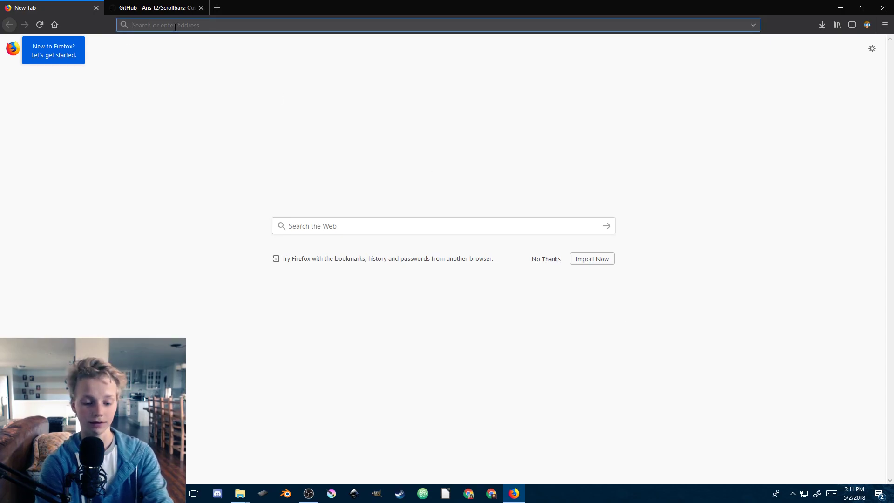
Search for 'google' and switch Dark Reader off so results show in light colours
{"action": "type", "text": "google.com/search?q=google&ie=utf-8&oe=utf-8&client=firefox-b-ab"}
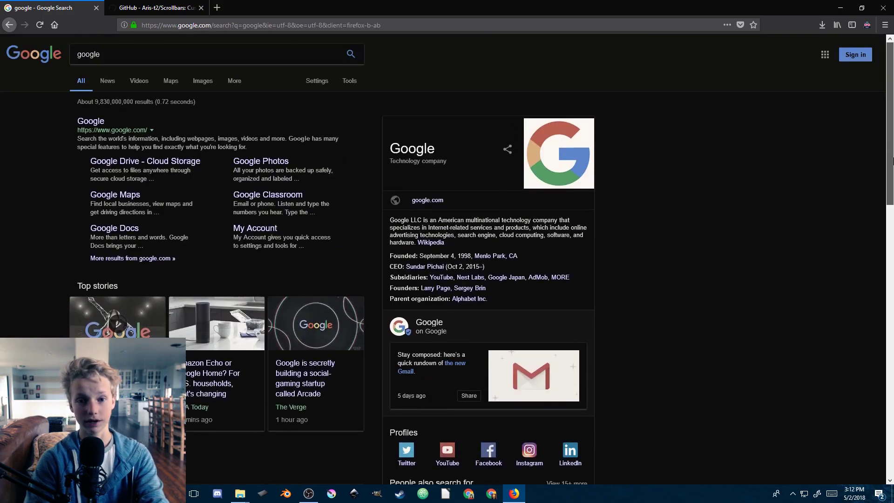
{"action": "left_click", "coordinate": [867, 24]}
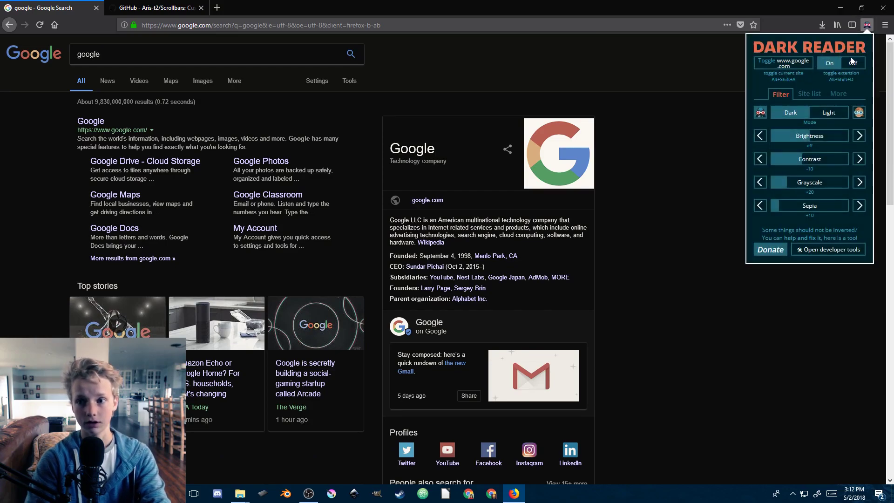
{"action": "left_click", "coordinate": [829, 63]}
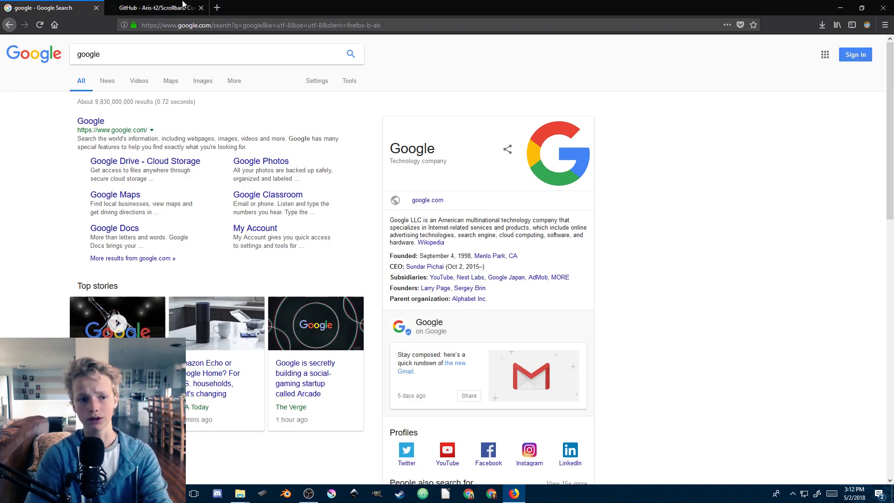
On the Scrollbars GitHub tab, download Scrollbars_v1.0.4.zip from the latest release
{"action": "left_click", "coordinate": [157, 8]}
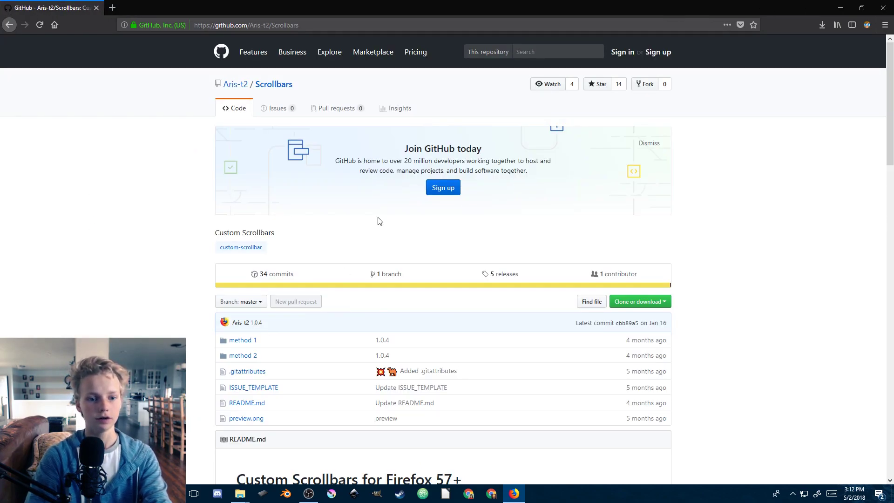
{"action": "scroll", "scroll_direction": "down", "scroll_amount": 3}
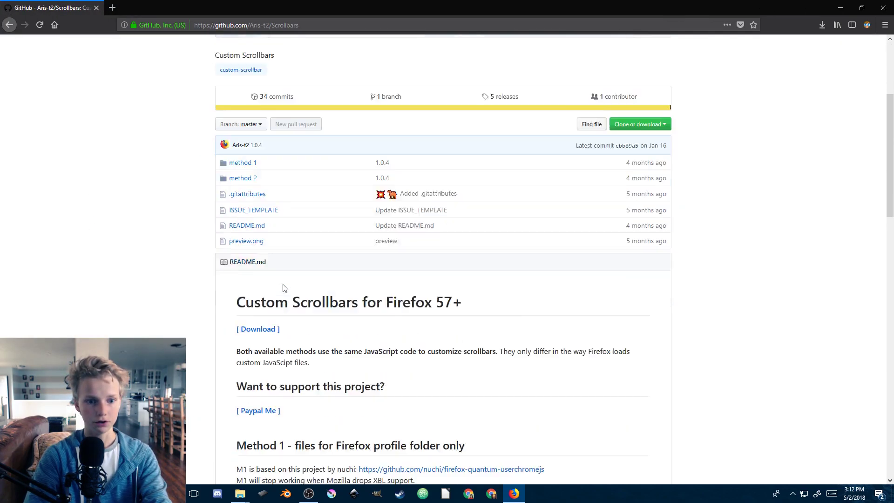
{"action": "scroll", "scroll_direction": "down", "scroll_amount": 3}
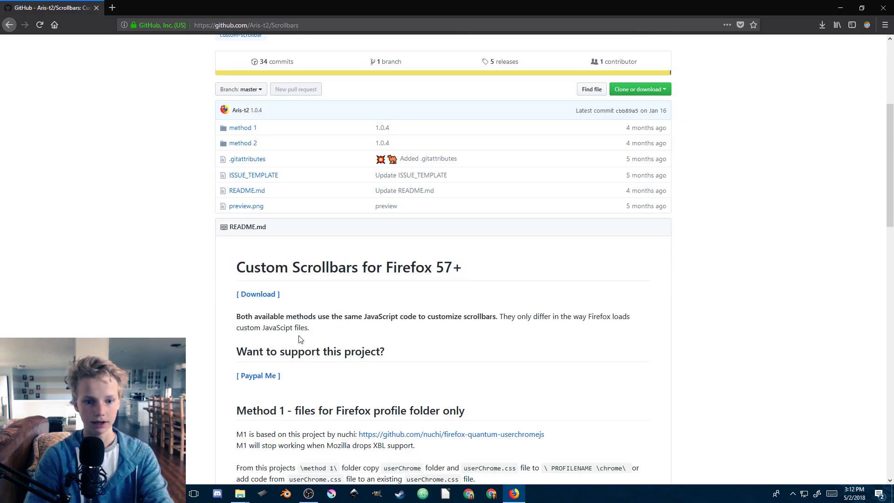
{"action": "scroll", "scroll_direction": "down", "scroll_amount": 3}
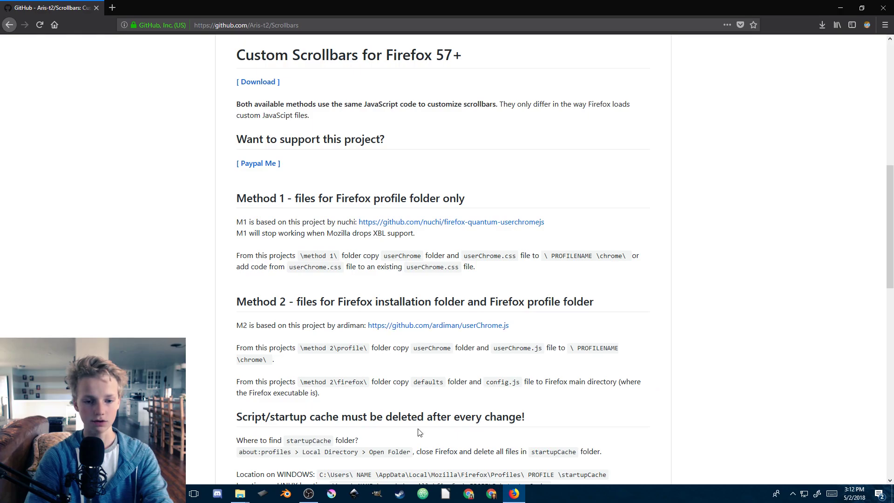
{"action": "scroll", "scroll_direction": "up", "scroll_amount": 3}
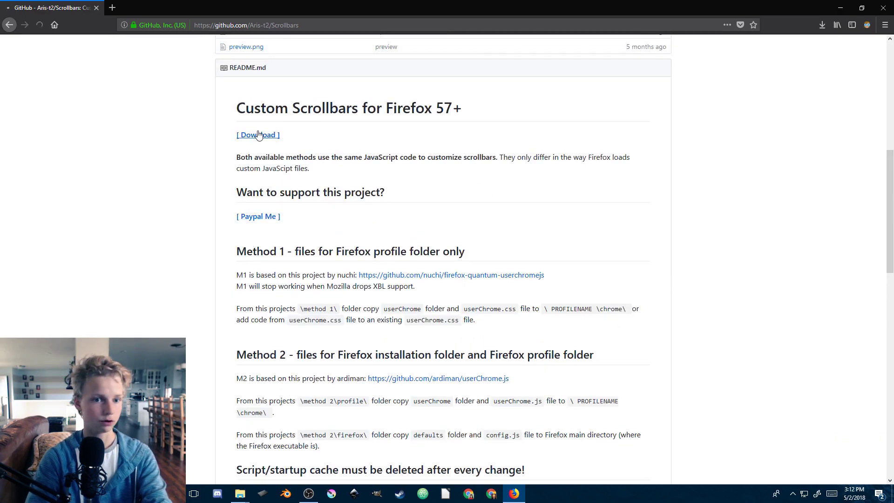
{"action": "left_click", "coordinate": [257, 134]}
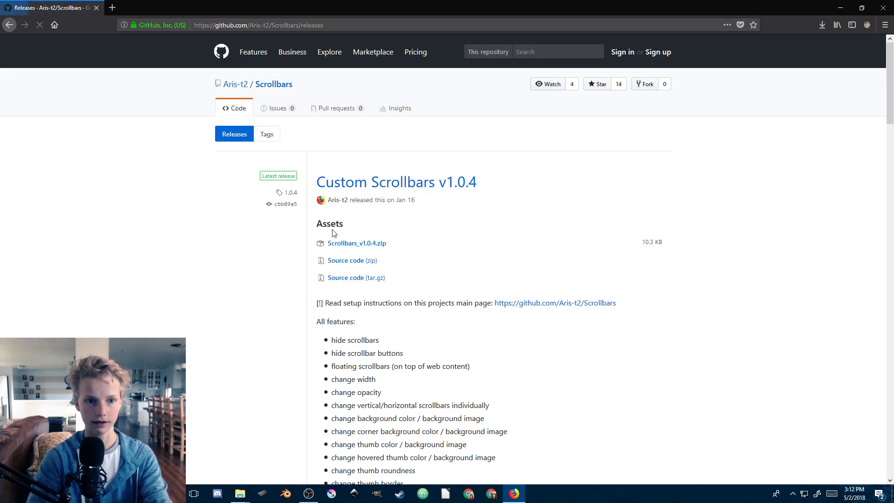
{"action": "left_click", "coordinate": [356, 243]}
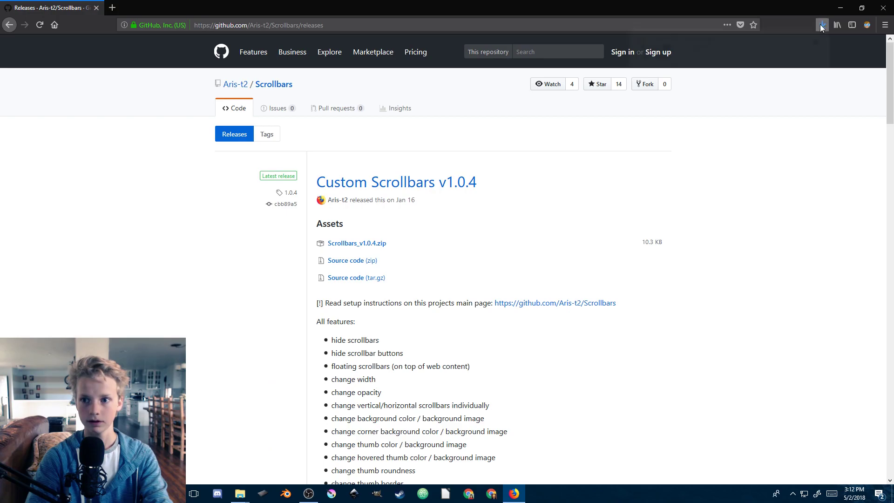
Open Firefox's main menu to reach the Help options
{"action": "left_click", "coordinate": [239, 494]}
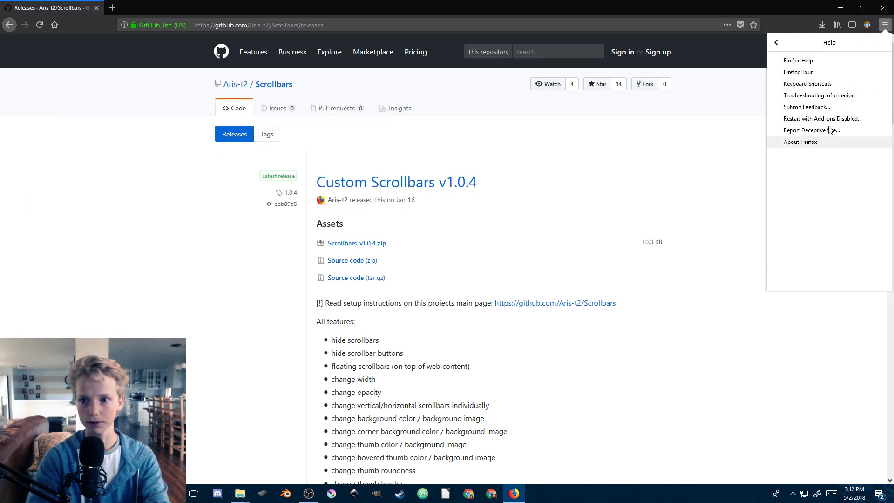
From Troubleshooting Information, open the Firefox profile folder in a maximized File Explorer window
{"action": "left_click", "coordinate": [819, 95]}
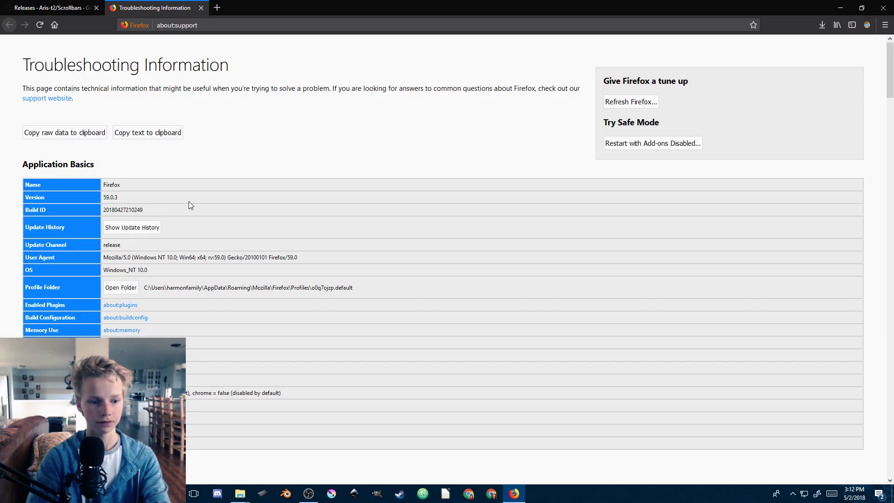
{"action": "scroll", "scroll_direction": "down", "scroll_amount": 3}
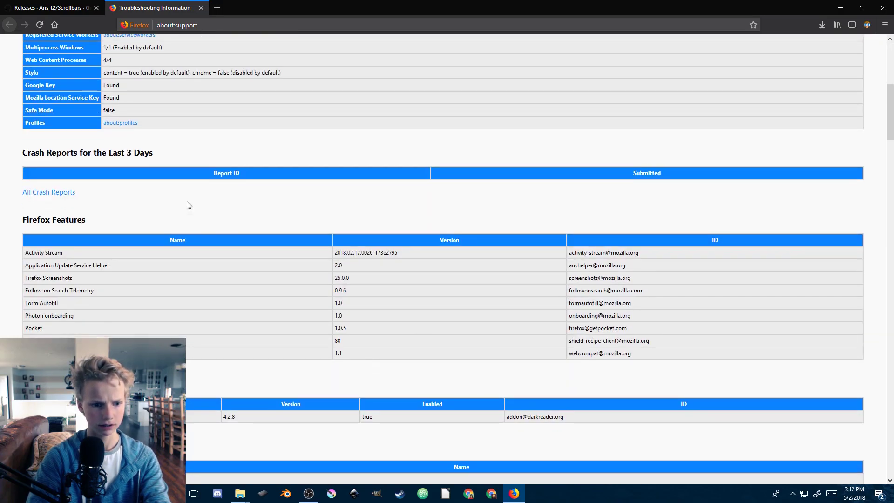
{"action": "scroll", "scroll_direction": "down", "scroll_amount": 3}
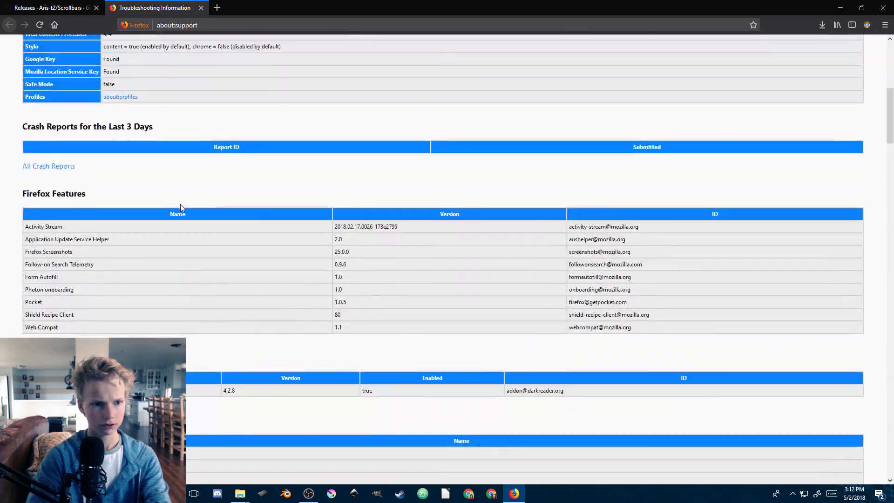
{"action": "scroll", "scroll_direction": "up", "scroll_amount": 3}
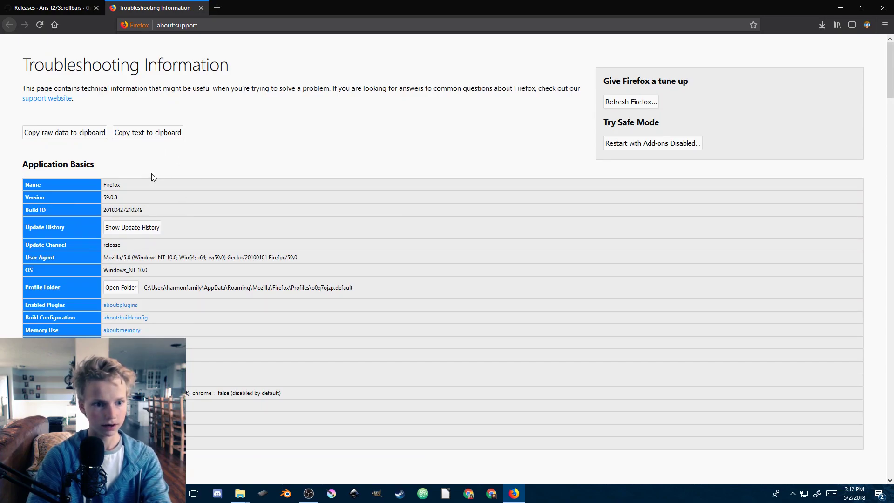
{"action": "mouse_move", "coordinate": [427, 246]}
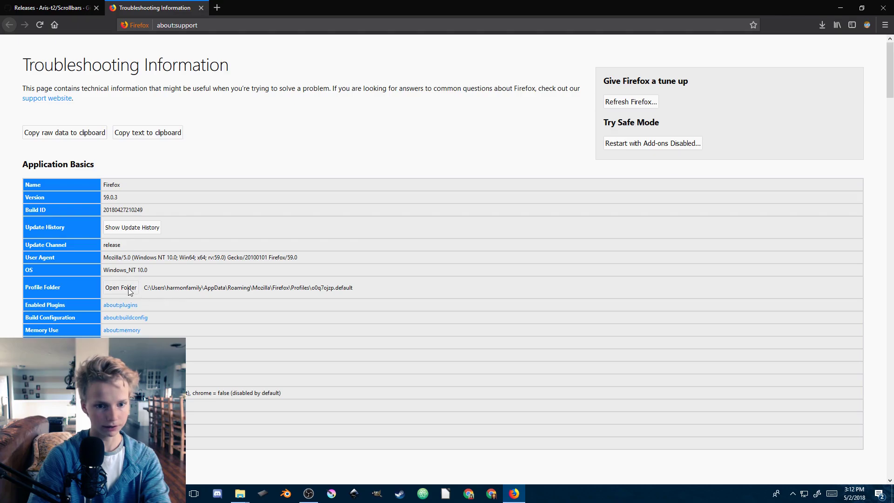
{"action": "left_click", "coordinate": [120, 287]}
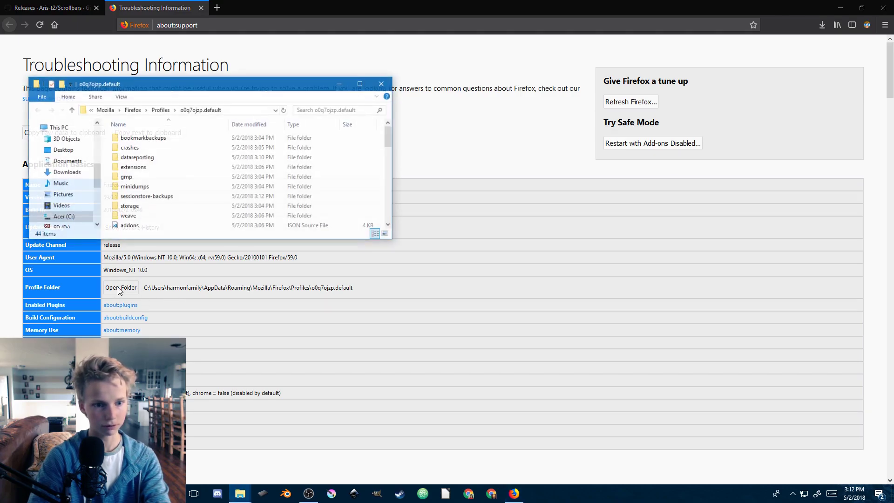
{"action": "scroll", "scroll_direction": "down", "scroll_amount": 3}
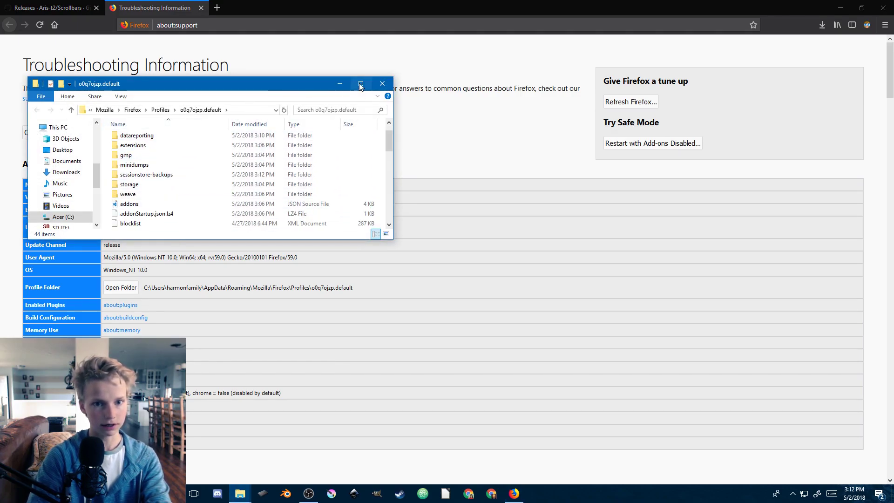
{"action": "left_click", "coordinate": [360, 84]}
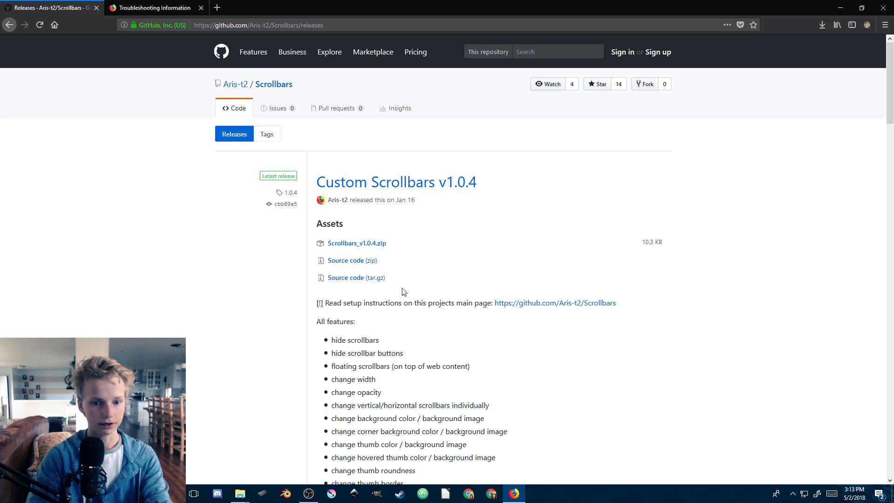
Scroll down the Scrollbars repository page toward its file list
{"action": "scroll", "scroll_direction": "down", "scroll_amount": 3}
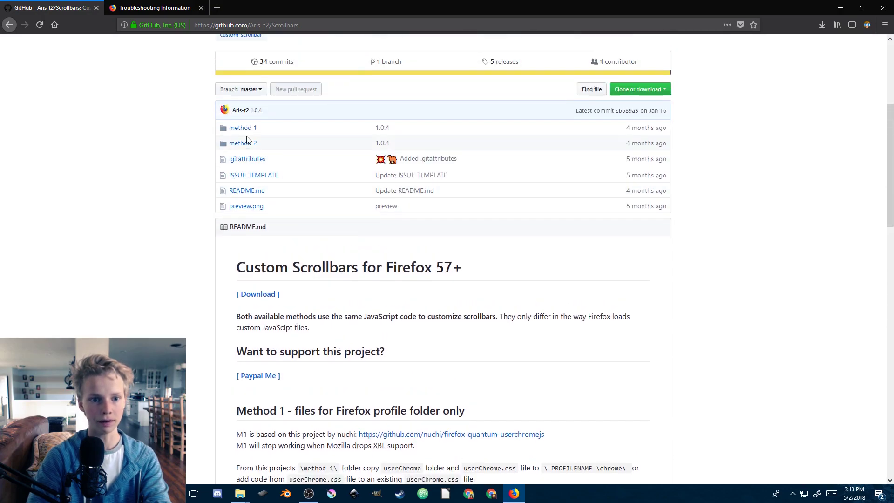
{"action": "scroll", "scroll_direction": "down", "scroll_amount": 3}
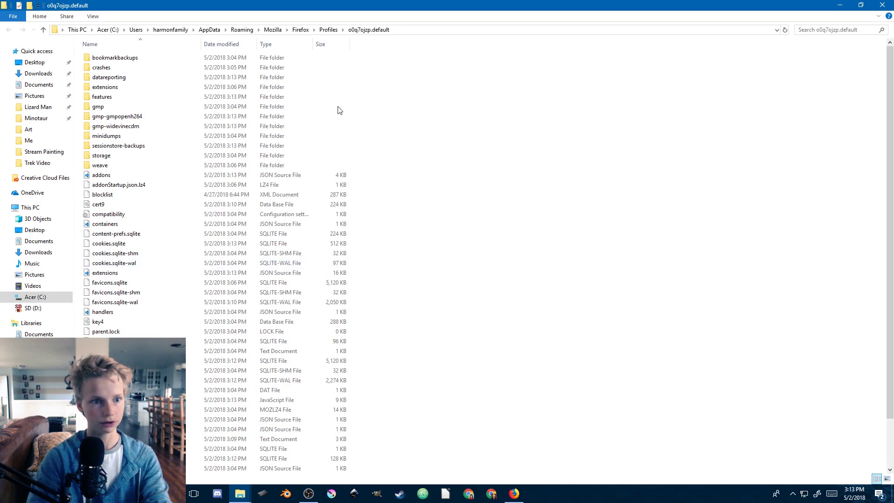
Paste the copied files into the profile folder and open custom_scrollbars.uc.js in Notepad++
{"action": "right_click", "coordinate": [337, 110]}
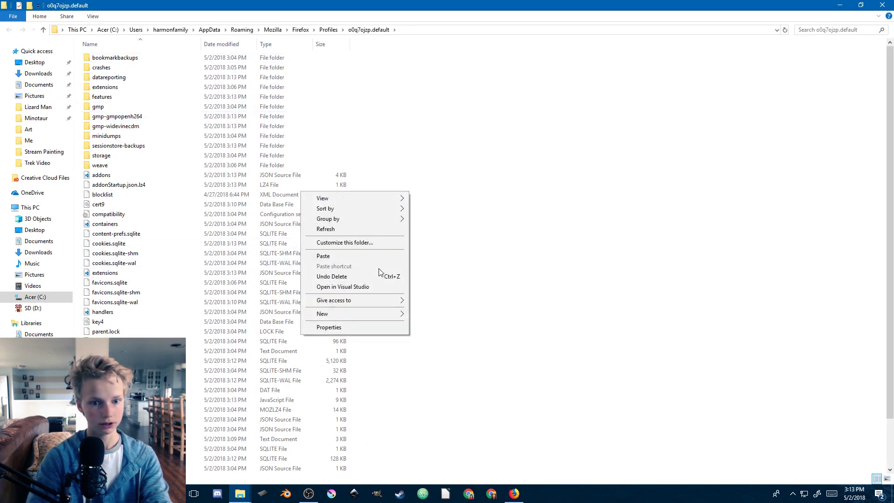
{"action": "left_click", "coordinate": [322, 313]}
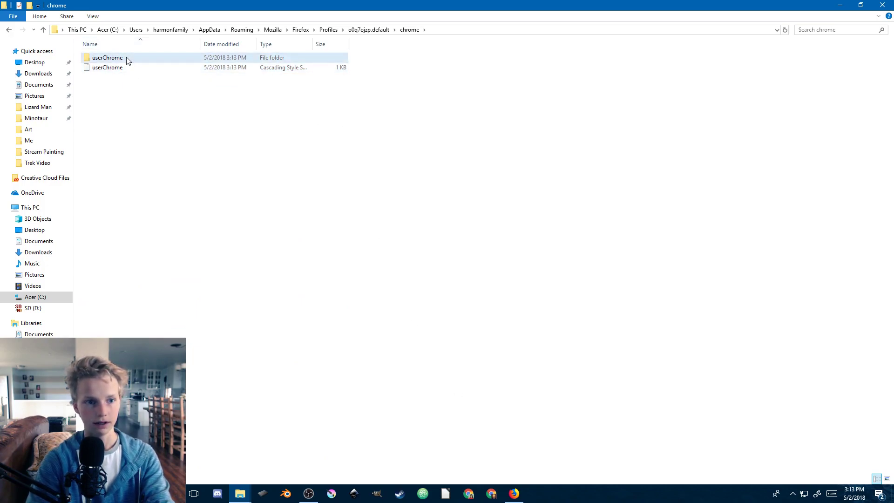
{"action": "double_click", "coordinate": [107, 57]}
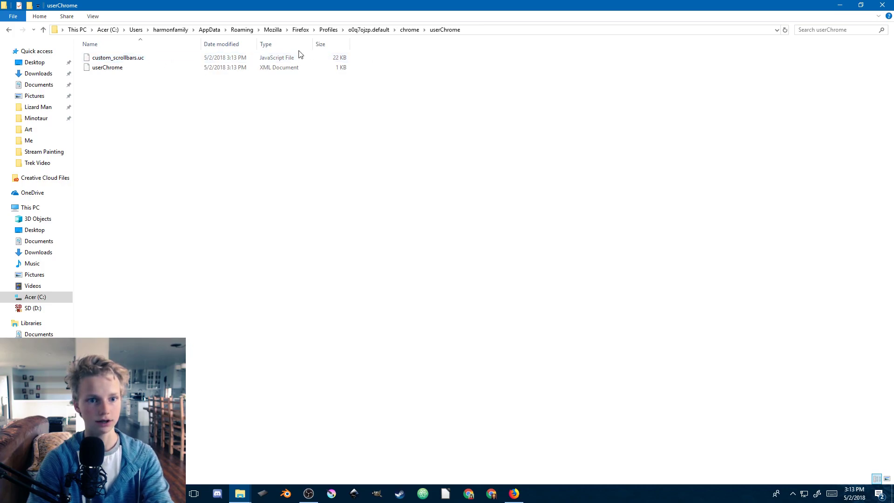
{"action": "right_click", "coordinate": [117, 57]}
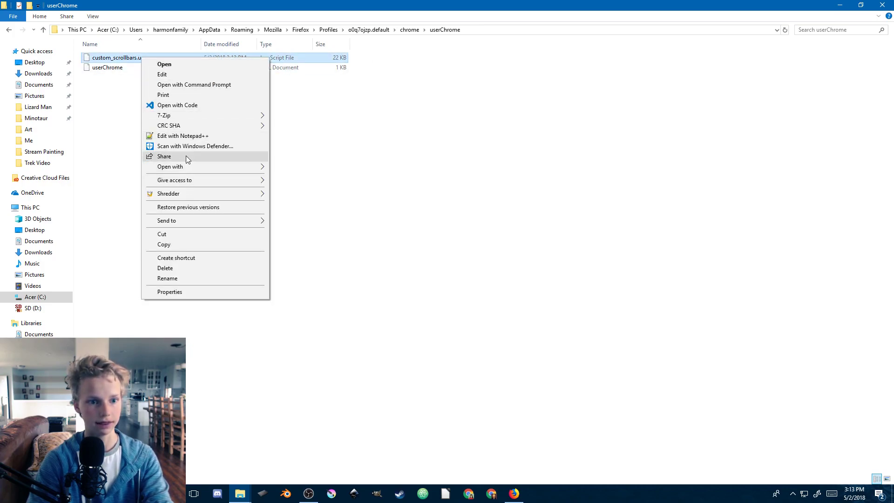
{"action": "left_click", "coordinate": [406, 249]}
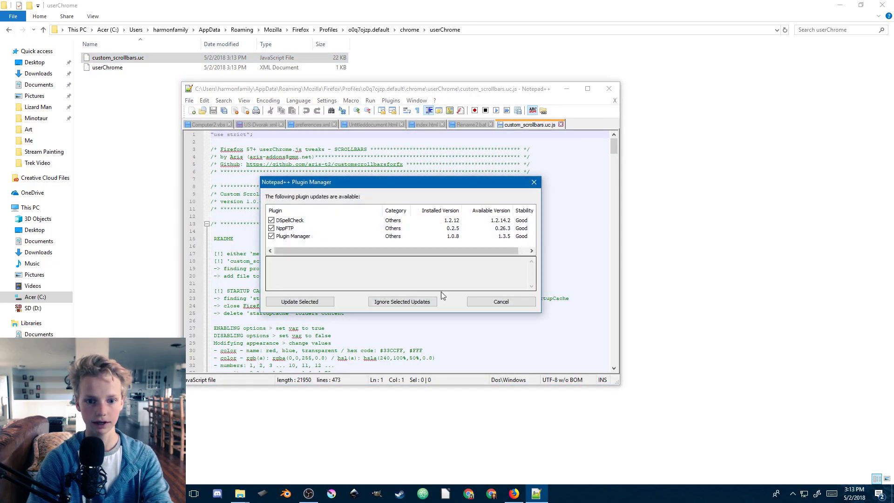
Dismiss the plugin prompt, maximize Notepad++, and change hide_scrollbars from false to true
{"action": "left_click", "coordinate": [500, 301]}
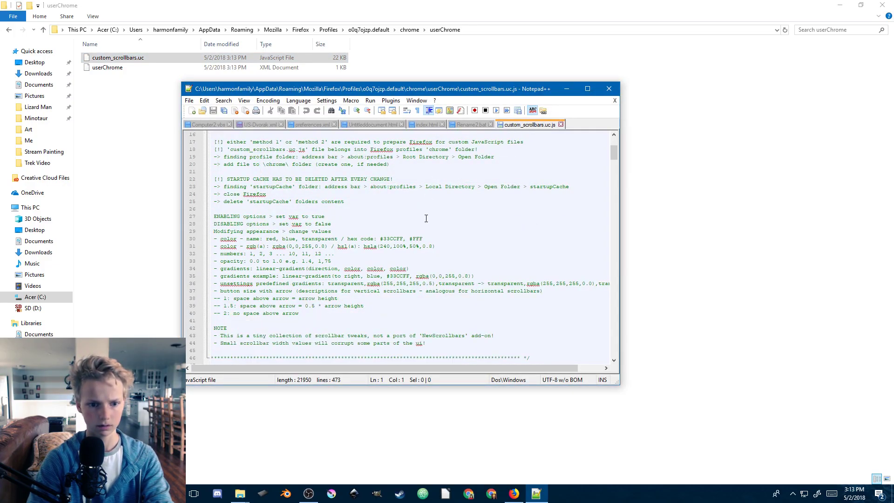
{"action": "left_click", "coordinate": [587, 88]}
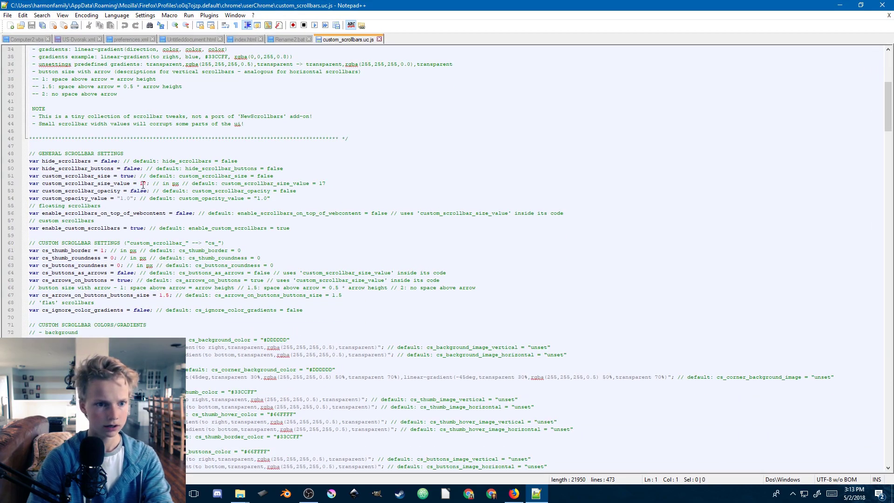
{"action": "double_click", "coordinate": [102, 161]}
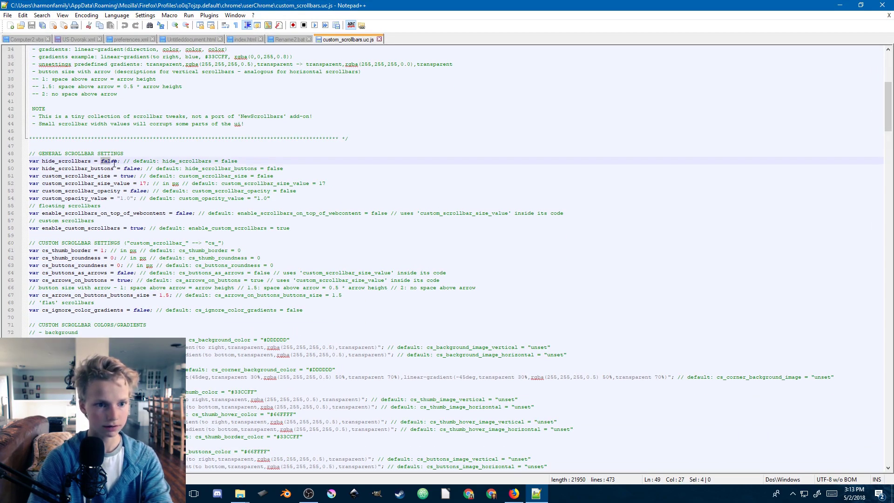
{"action": "double_click", "coordinate": [102, 161]}
{"action": "type", "text": "tru"}
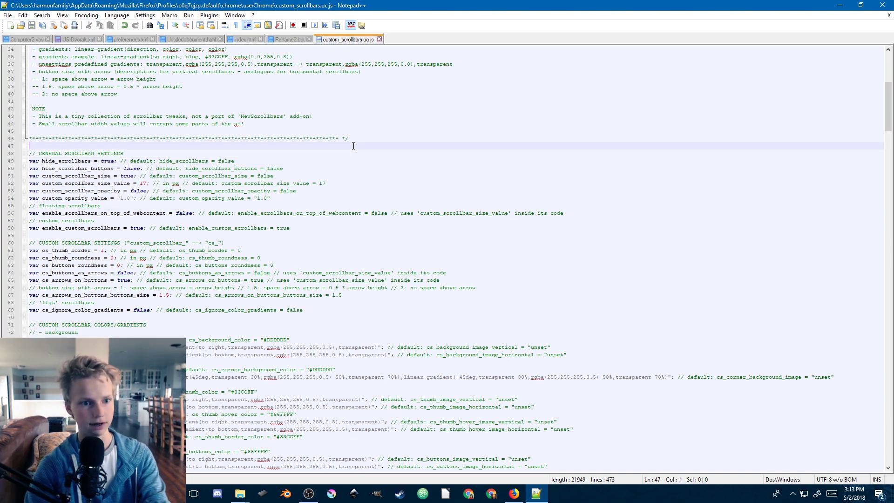
{"action": "left_click", "coordinate": [239, 493]}
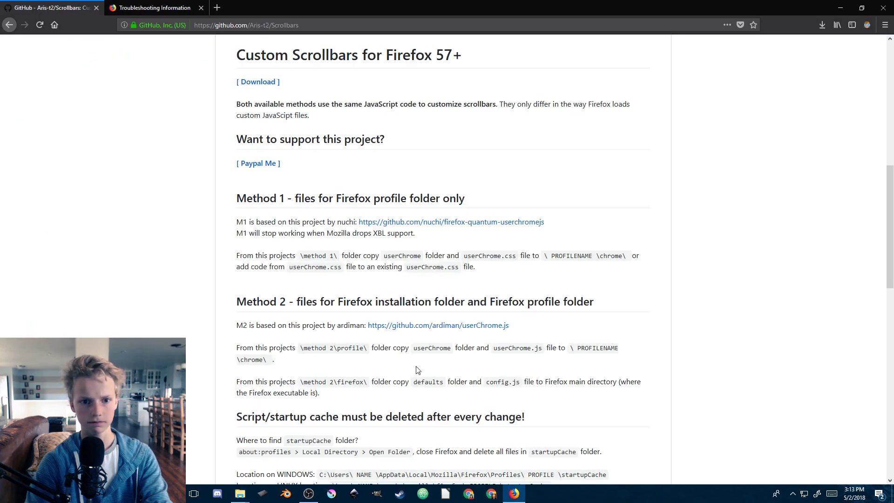
{"action": "mouse_move", "coordinate": [559, 278]}
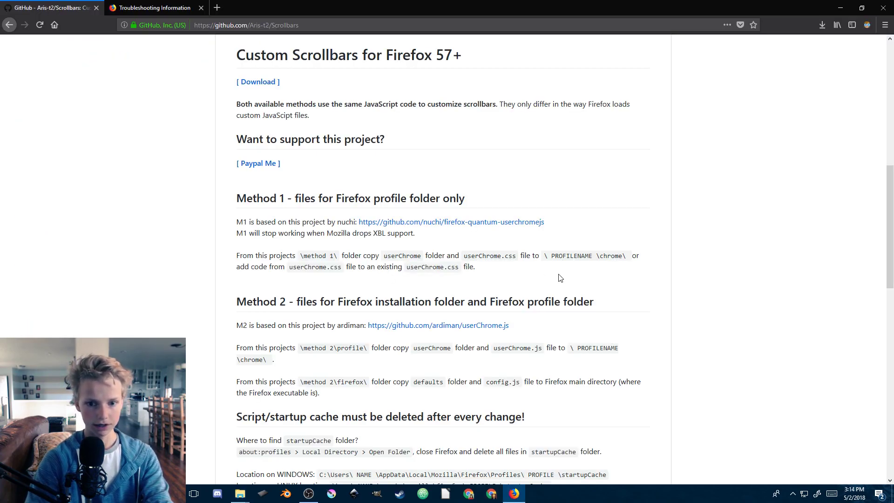
Scroll the README to the 'Script/startup cache must be deleted after every change!' section
{"action": "scroll", "scroll_direction": "down", "scroll_amount": 3}
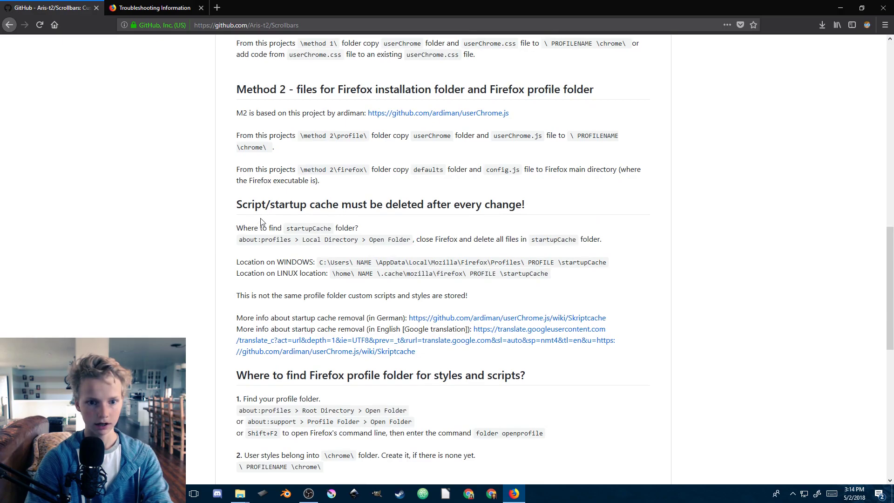
{"action": "double_click", "coordinate": [308, 229]}
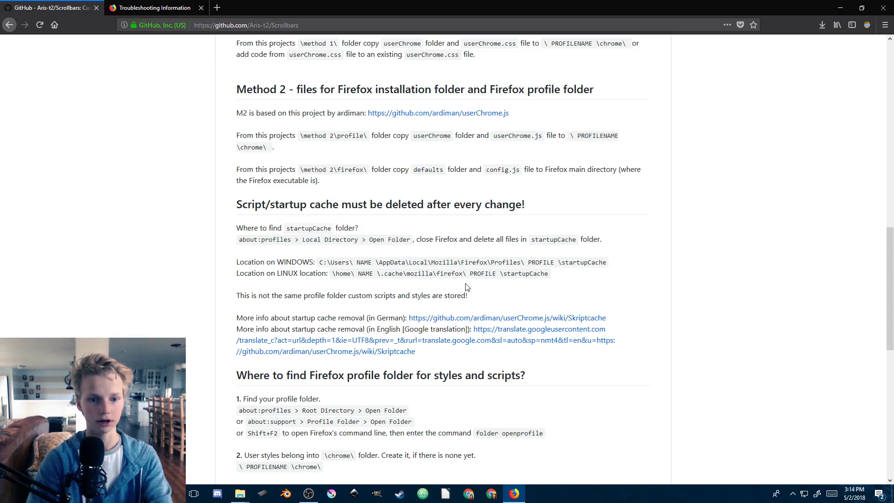
{"action": "mouse_move", "coordinate": [568, 252]}
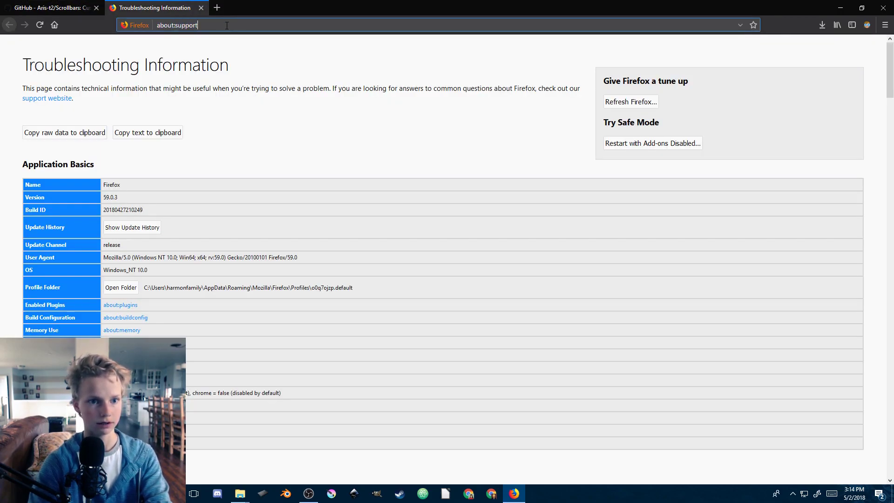
Open the Local Directory folder from about:profiles, then return to the GitHub README tab
{"action": "type", "text": "about:"}
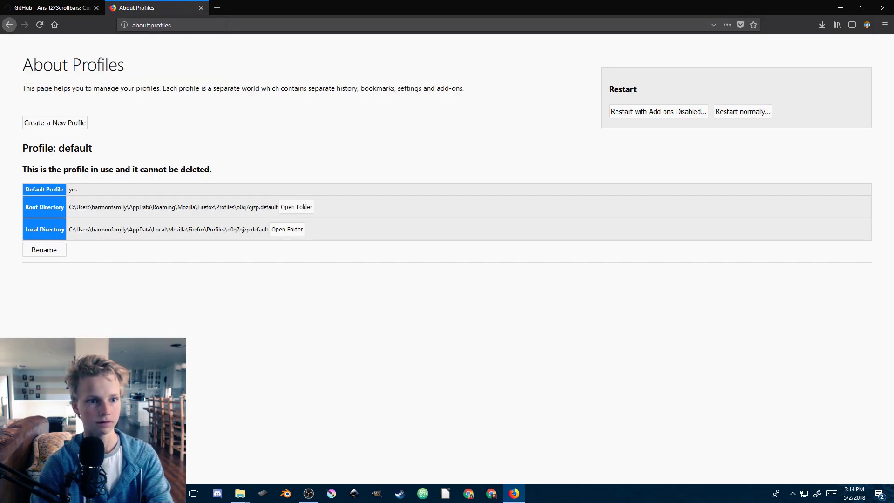
{"action": "left_click", "coordinate": [287, 229]}
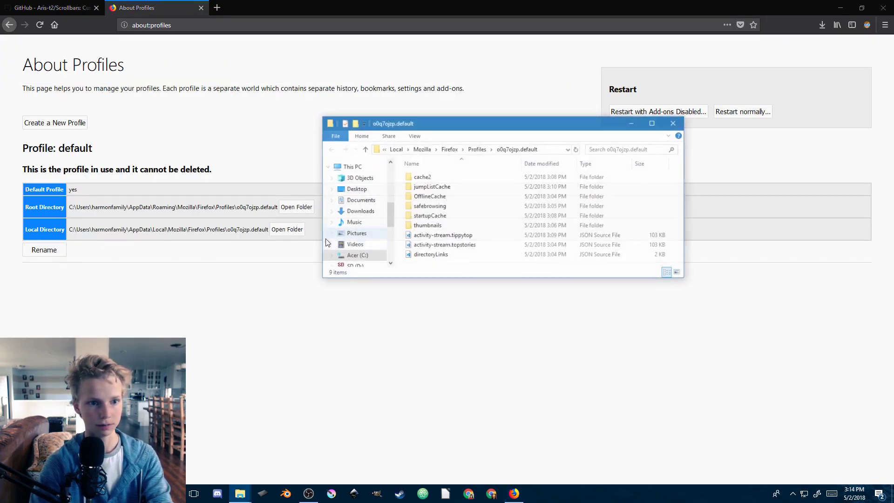
{"action": "left_click", "coordinate": [51, 8]}
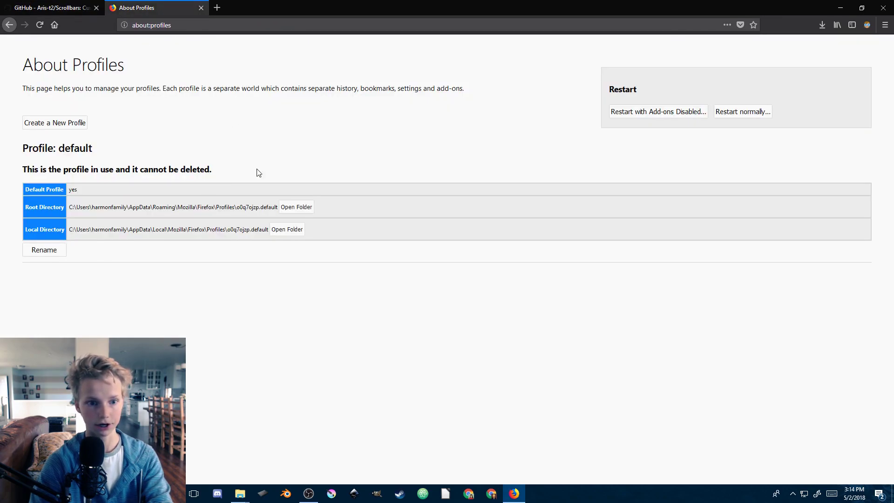
{"action": "mouse_move", "coordinate": [239, 493]}
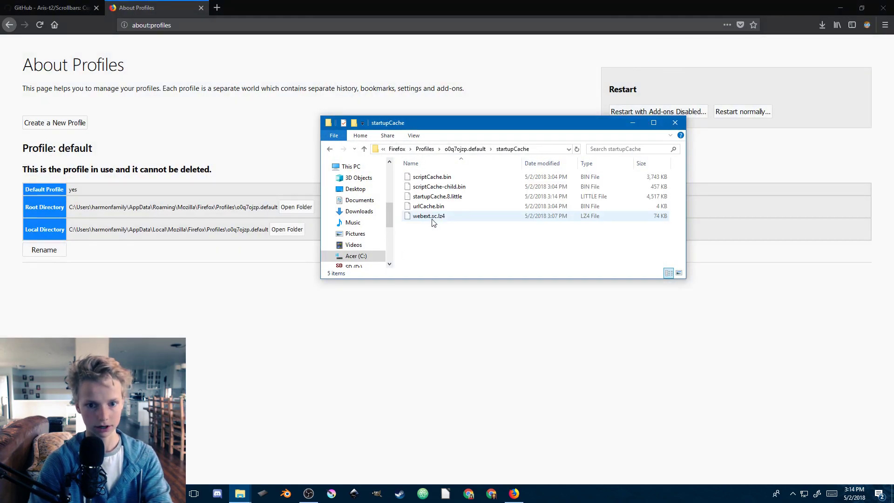
{"action": "left_click", "coordinate": [51, 8]}
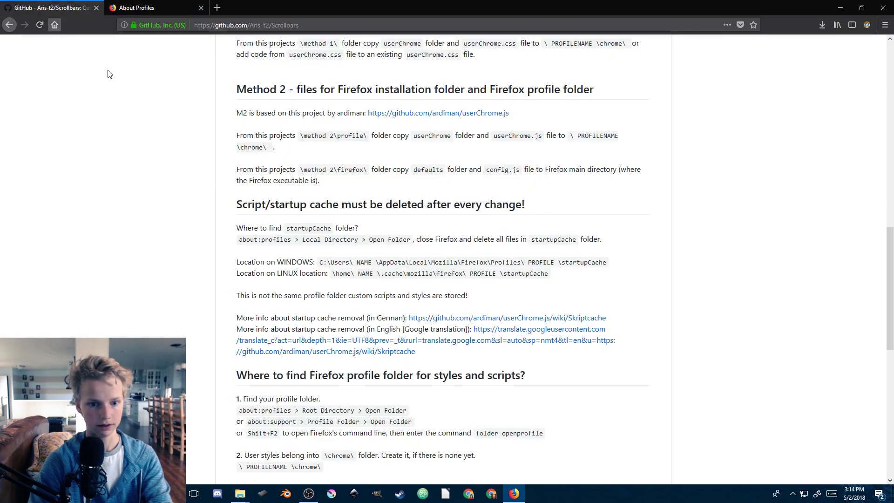
{"action": "mouse_move", "coordinate": [375, 269]}
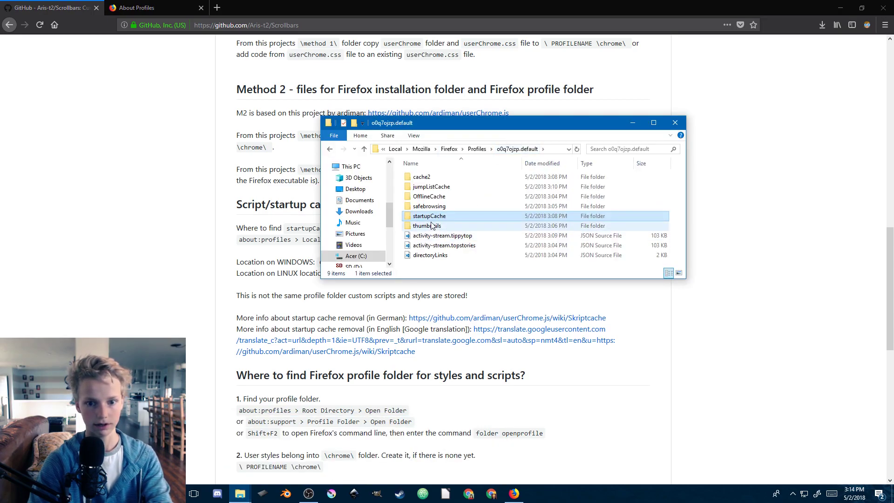
Delete the startupCache folder and close Firefox, confirming both tabs should close
{"action": "right_click", "coordinate": [429, 215]}
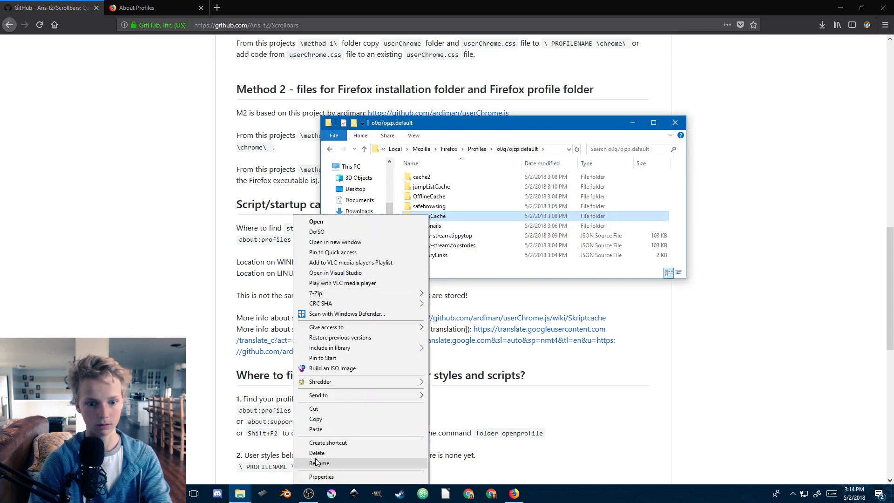
{"action": "left_click", "coordinate": [317, 452]}
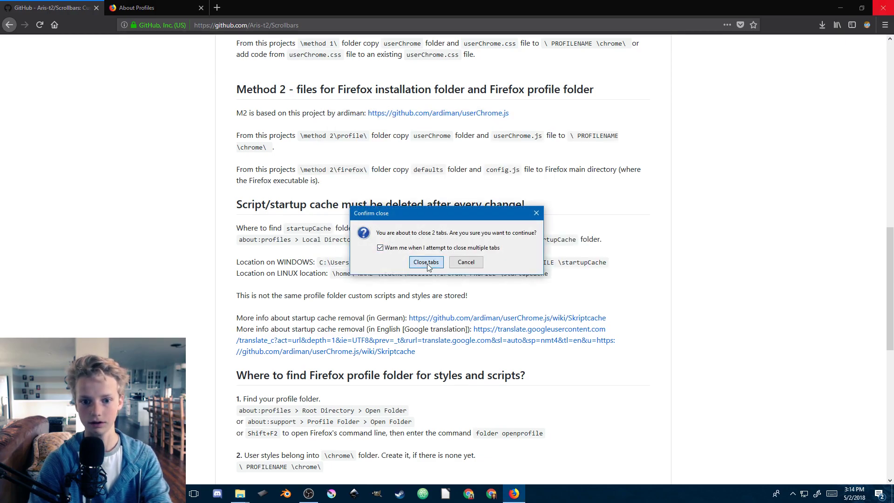
{"action": "left_click", "coordinate": [425, 262]}
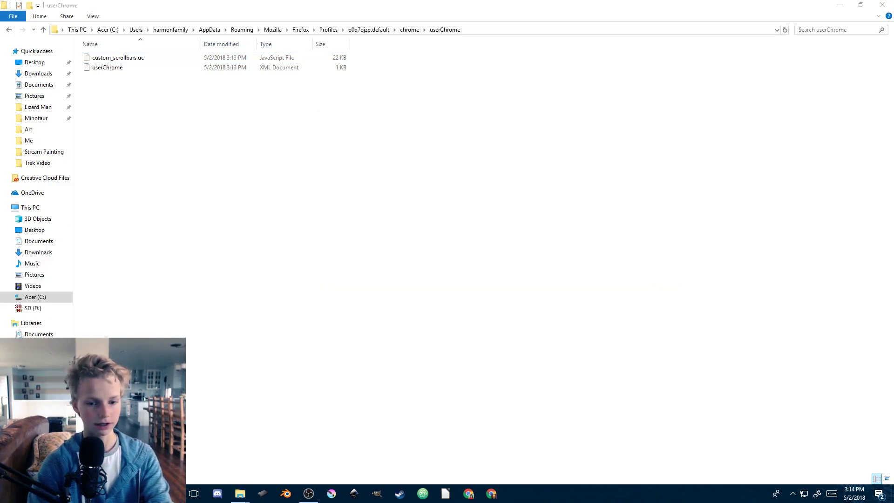
Relaunch Firefox, decline the default-browser prompt, and search 'googe' to check the missing scrollbars
{"action": "left_click", "coordinate": [513, 493]}
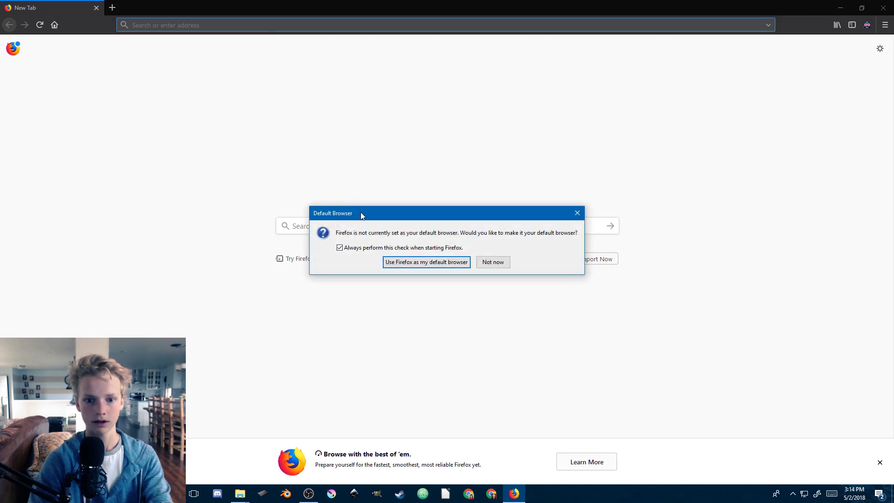
{"action": "left_click", "coordinate": [492, 261]}
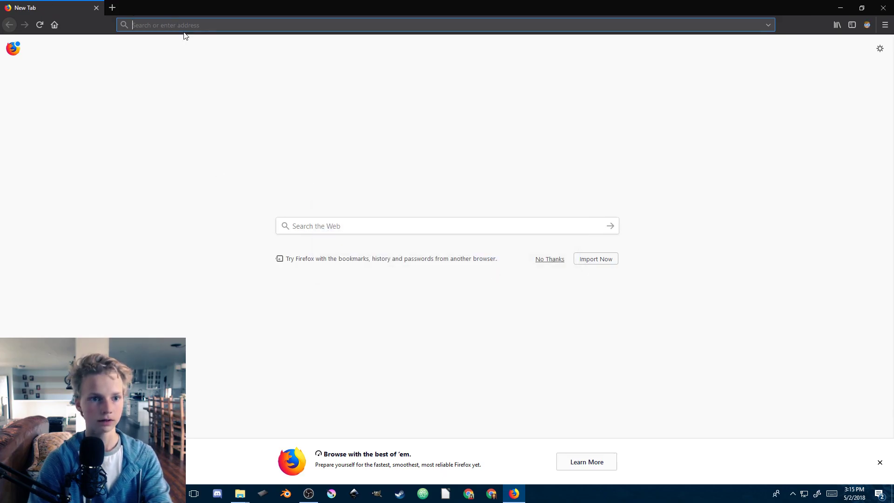
{"action": "type", "text": "googe"}
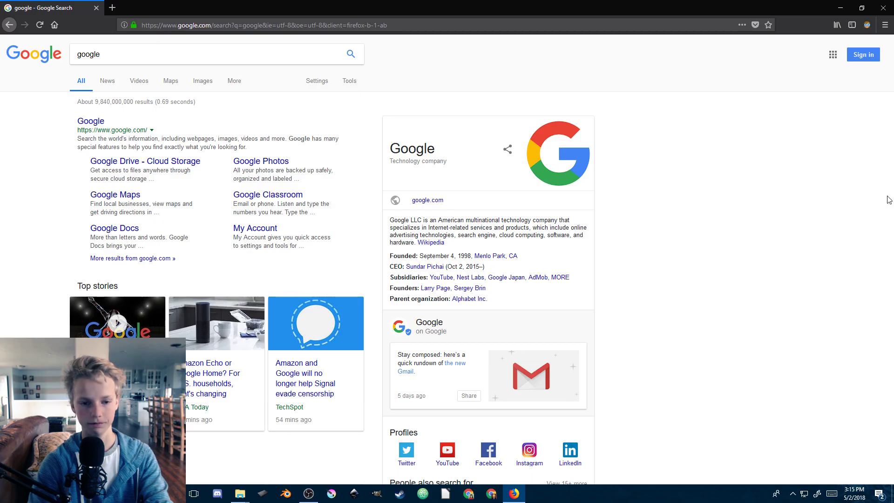
{"action": "scroll", "scroll_direction": "down", "scroll_amount": 3}
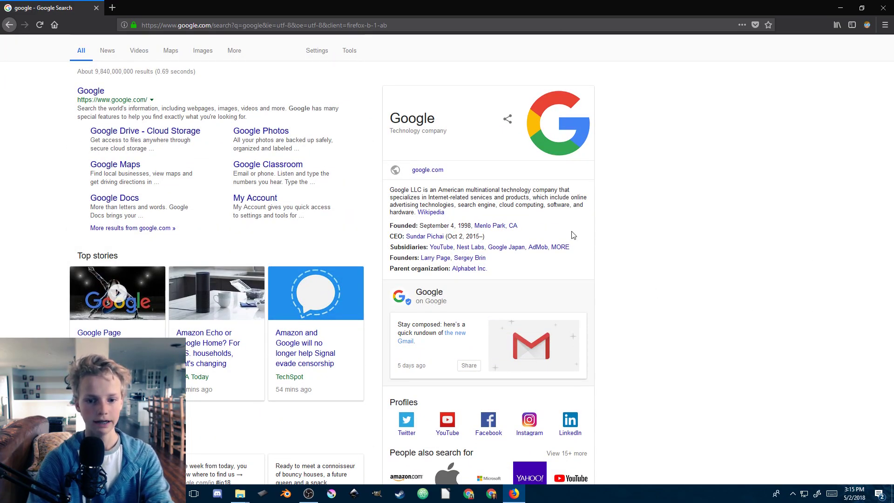
{"action": "scroll", "scroll_direction": "up", "scroll_amount": 3}
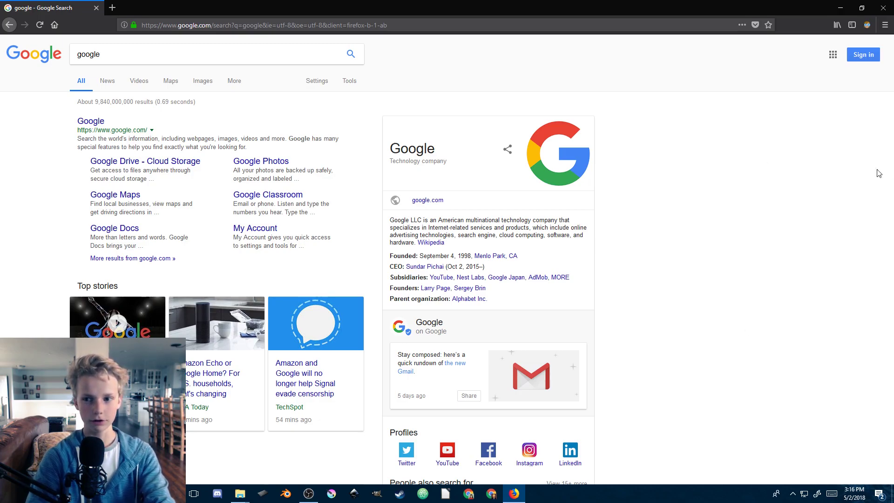
{"action": "mouse_move", "coordinate": [889, 75]}
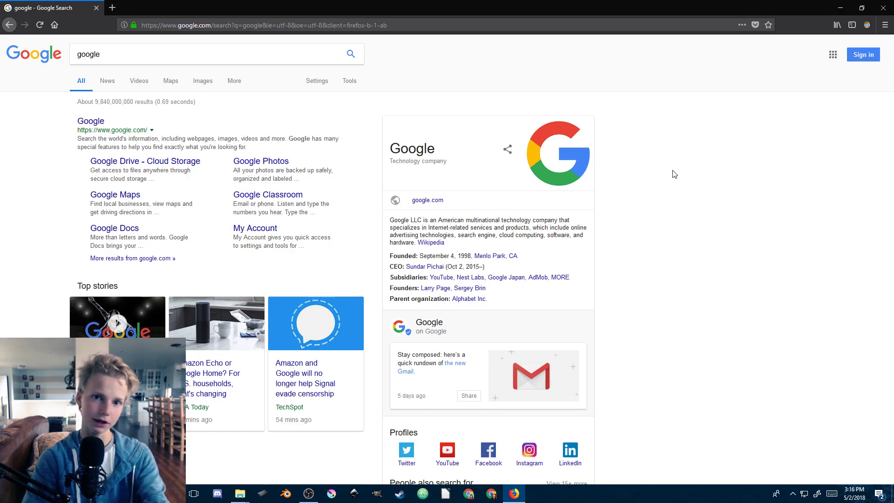
{"action": "mouse_move", "coordinate": [682, 294]}
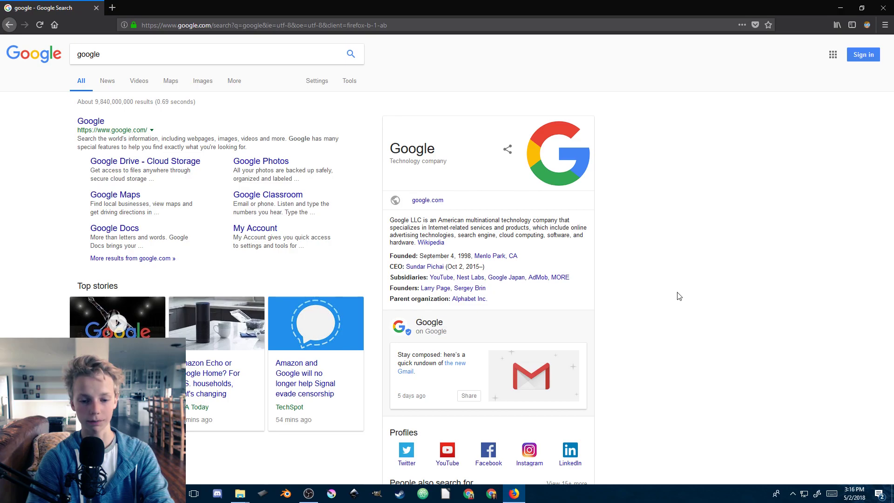
Open custom_scrollbars.uc.js from the userChrome scripts folder in Notepad++
{"action": "left_click", "coordinate": [239, 494]}
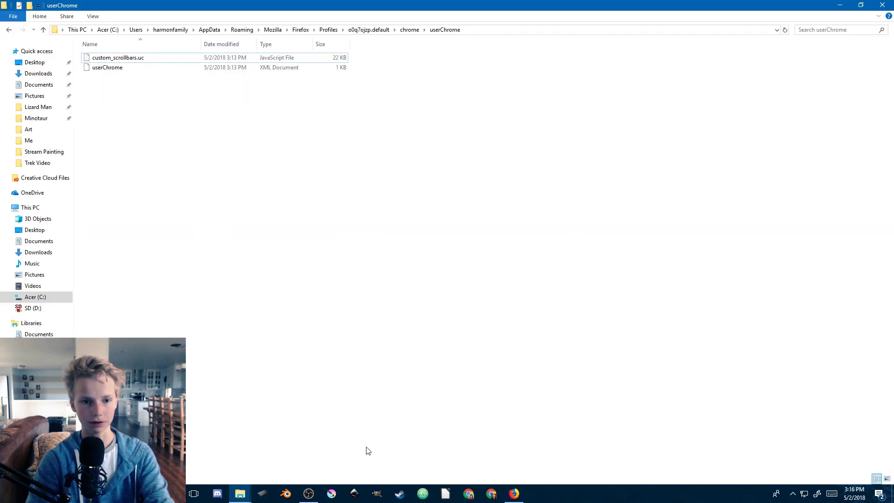
{"action": "left_click", "coordinate": [118, 57]}
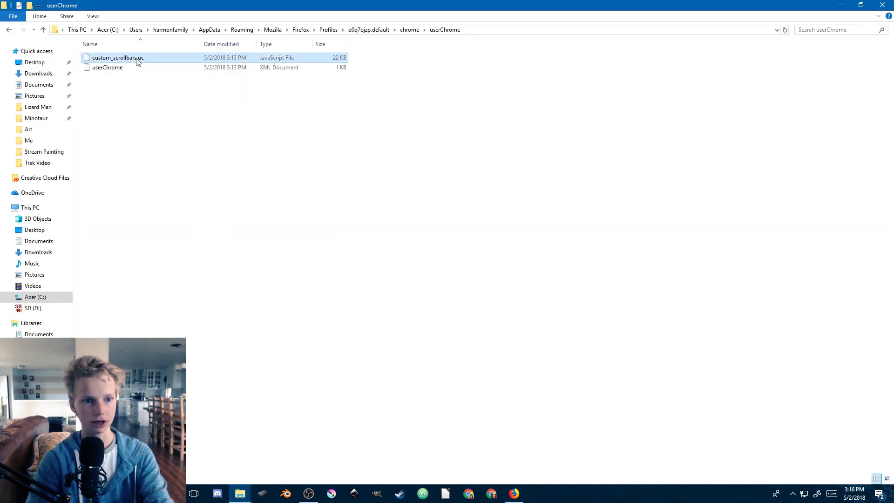
{"action": "double_click", "coordinate": [117, 57]}
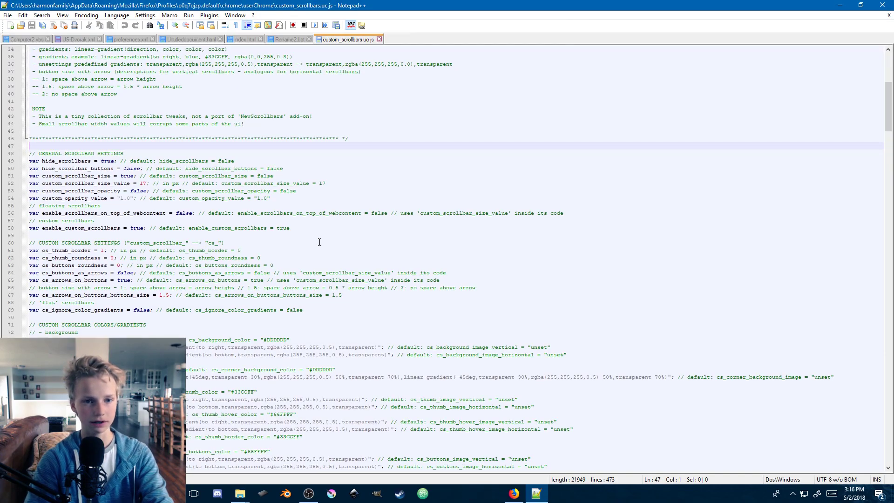
Review the script's scrollbar background colour settings, then return to the Google results in Firefox
{"action": "scroll", "scroll_direction": "down", "scroll_amount": 3}
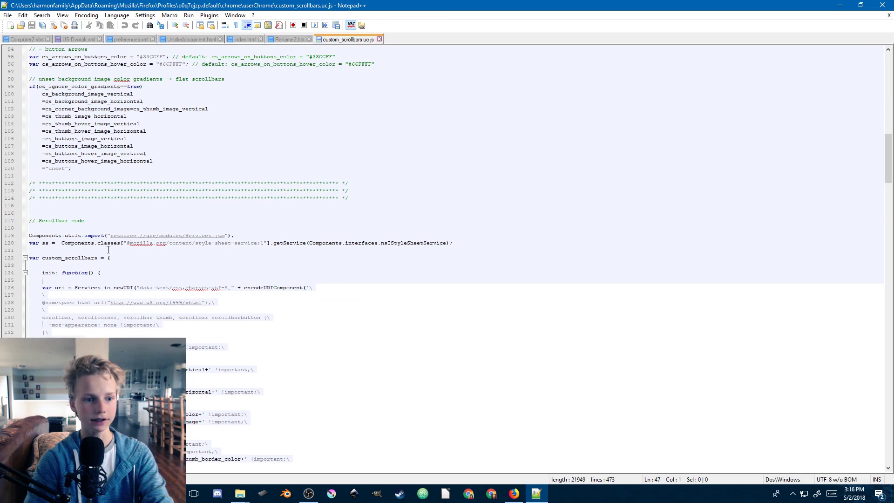
{"action": "scroll", "scroll_direction": "up", "scroll_amount": 3}
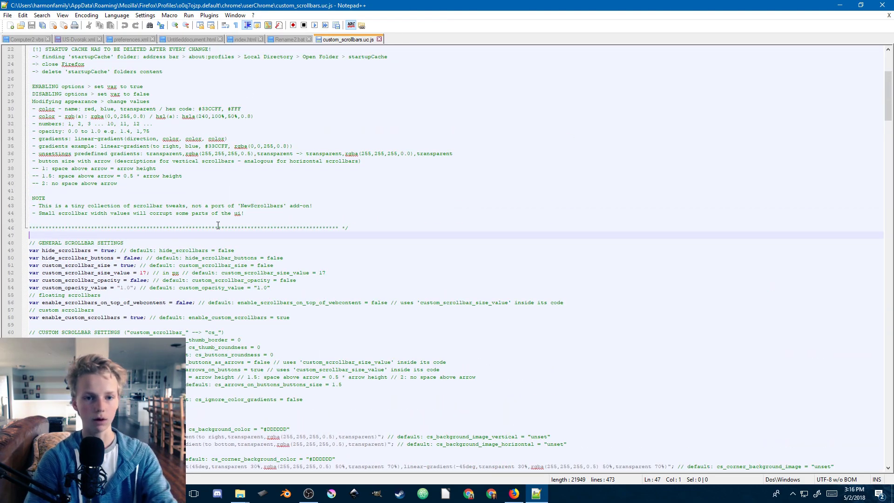
{"action": "mouse_move", "coordinate": [248, 241]}
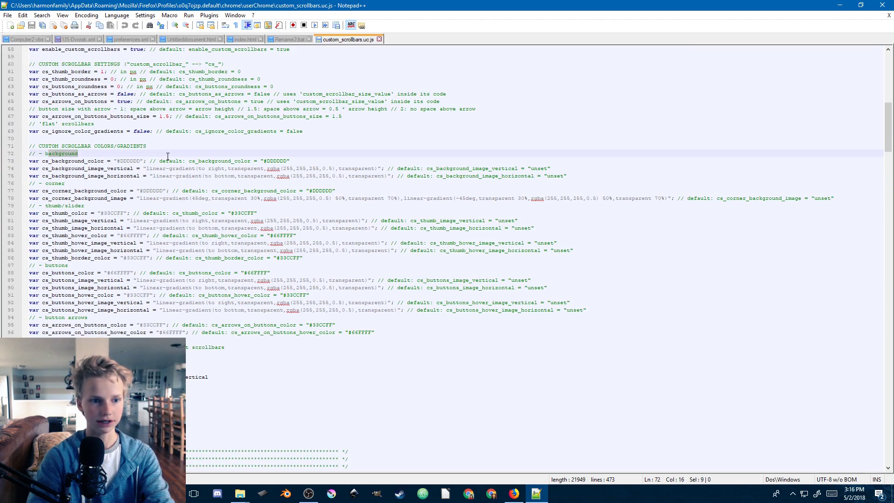
{"action": "left_click", "coordinate": [139, 161]}
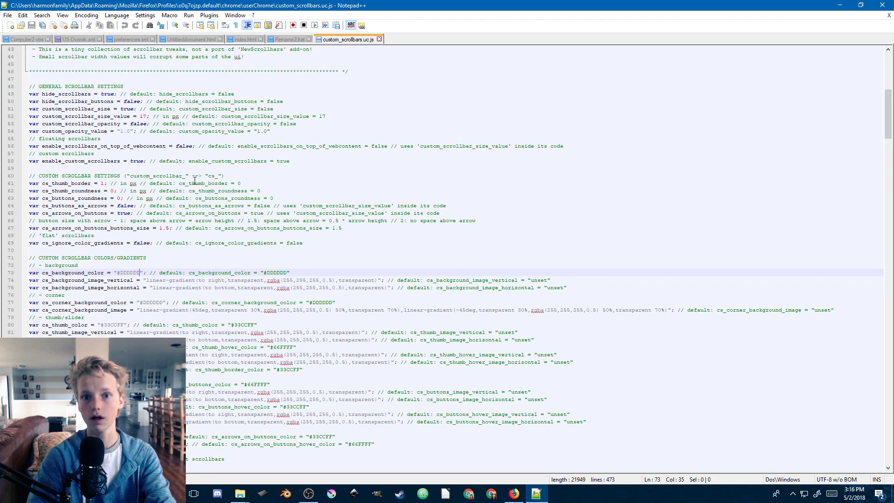
{"action": "scroll", "scroll_direction": "up", "scroll_amount": 3}
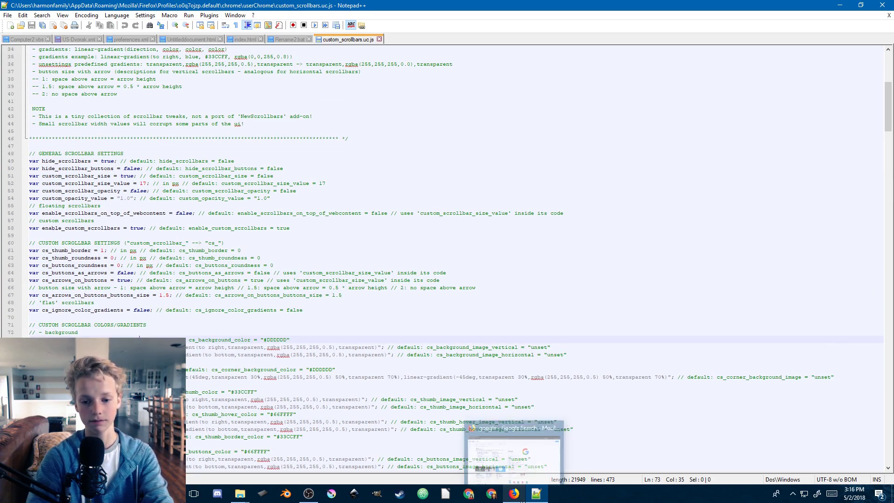
{"action": "left_click", "coordinate": [512, 493]}
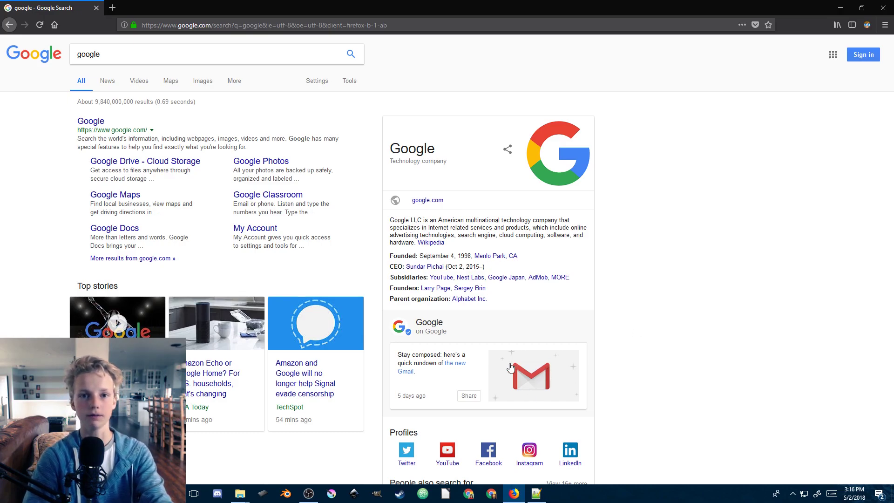
{"action": "mouse_move", "coordinate": [413, 388]}
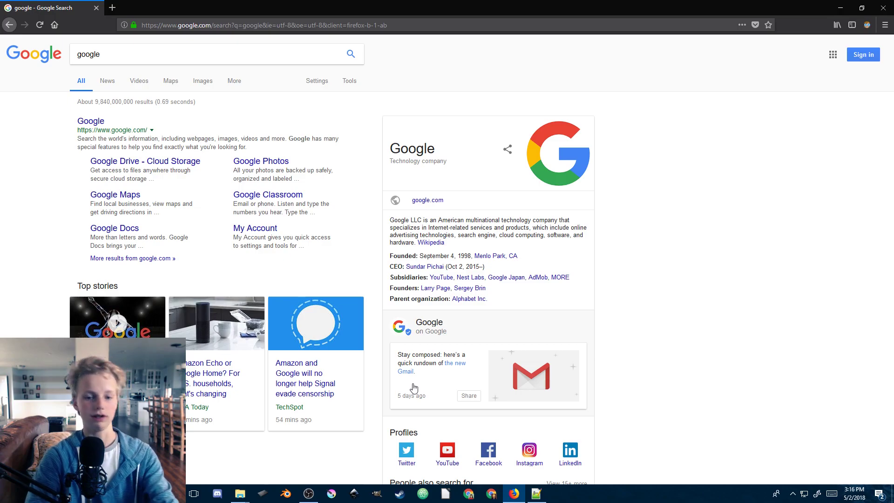